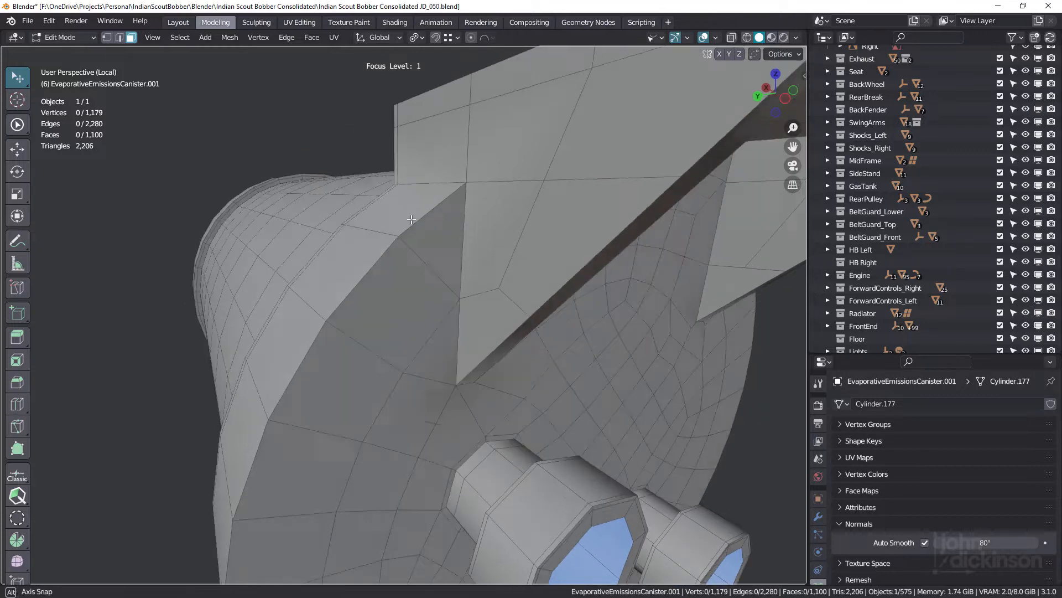
# Select the fin-corner triangle and its neighbouring triangle together
pyautogui.click(440, 237)
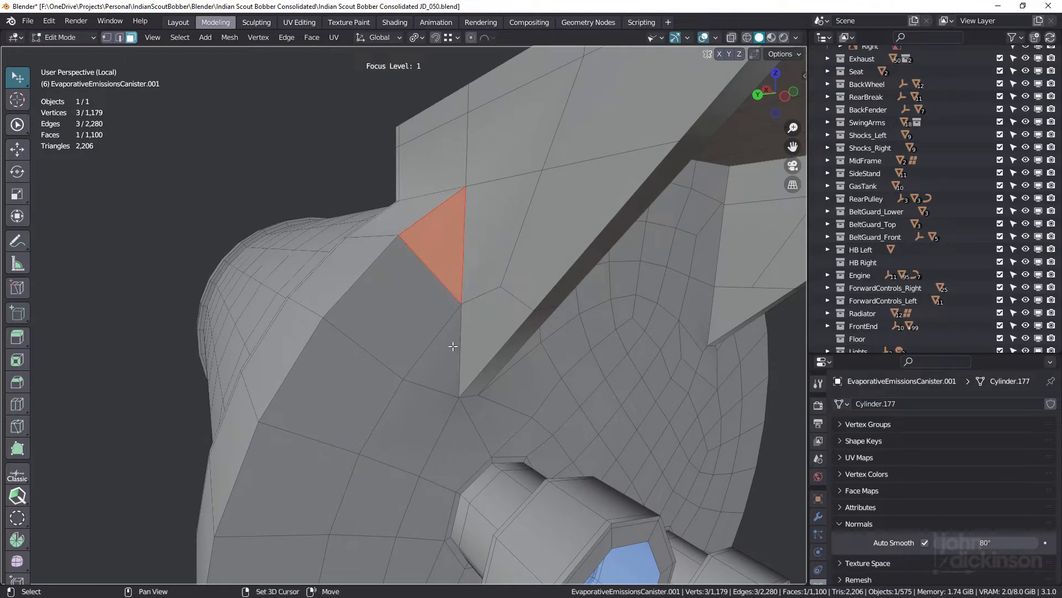
pyautogui.click(403, 297)
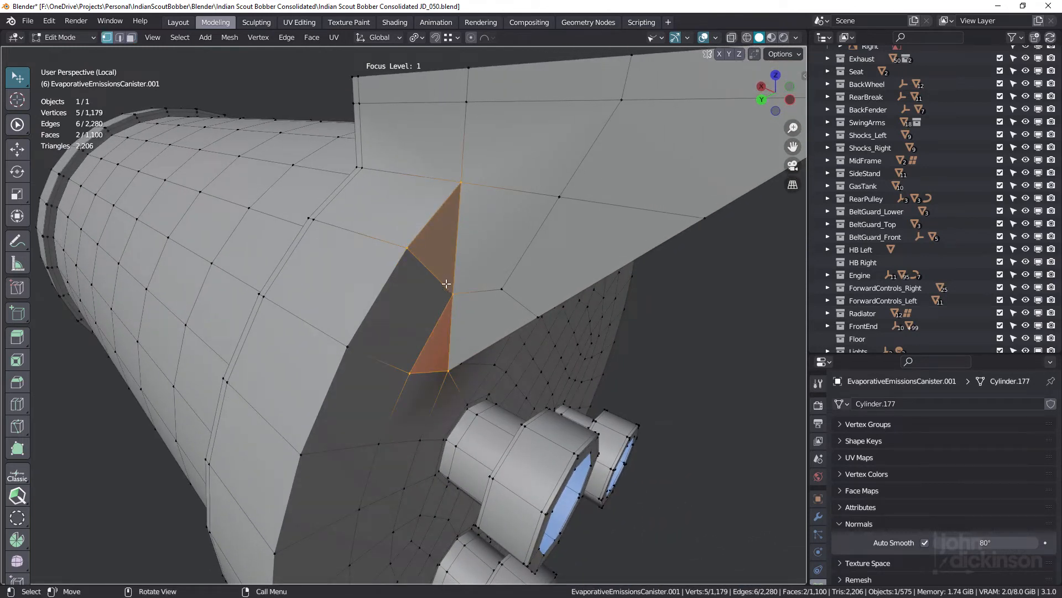
pyautogui.moveTo(453, 309)
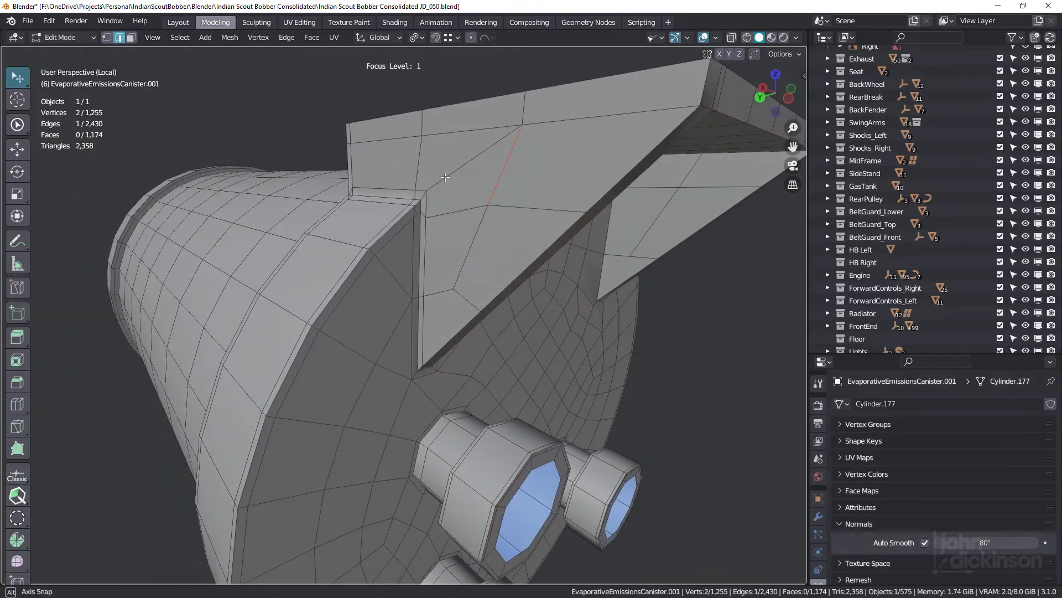
pyautogui.moveTo(483, 249)
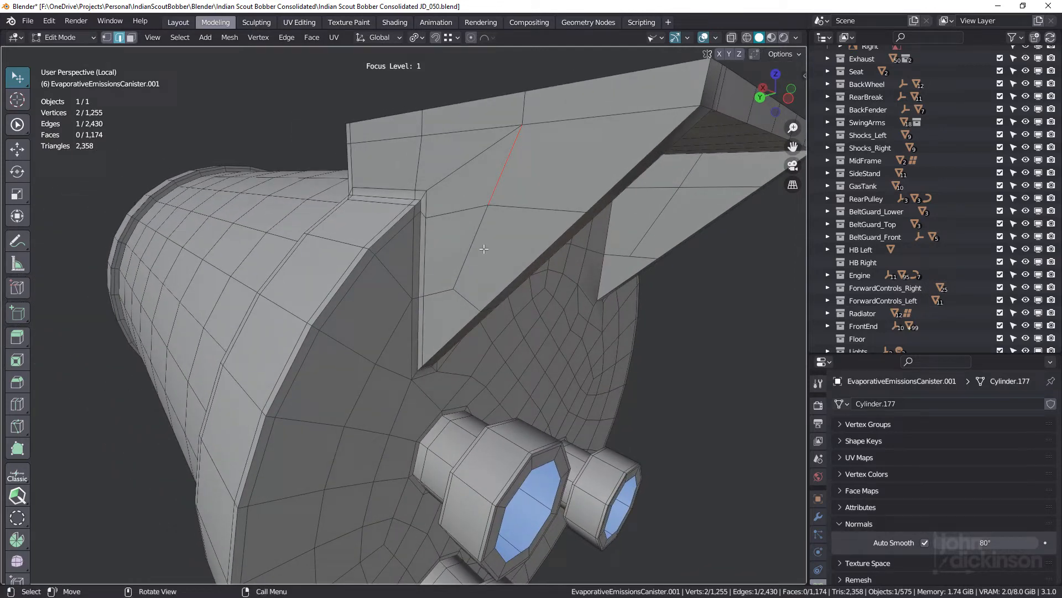
# Preview the rebuilt corner with smooth shading in Object Mode, then return to Edit Mode
pyautogui.press('Tab')
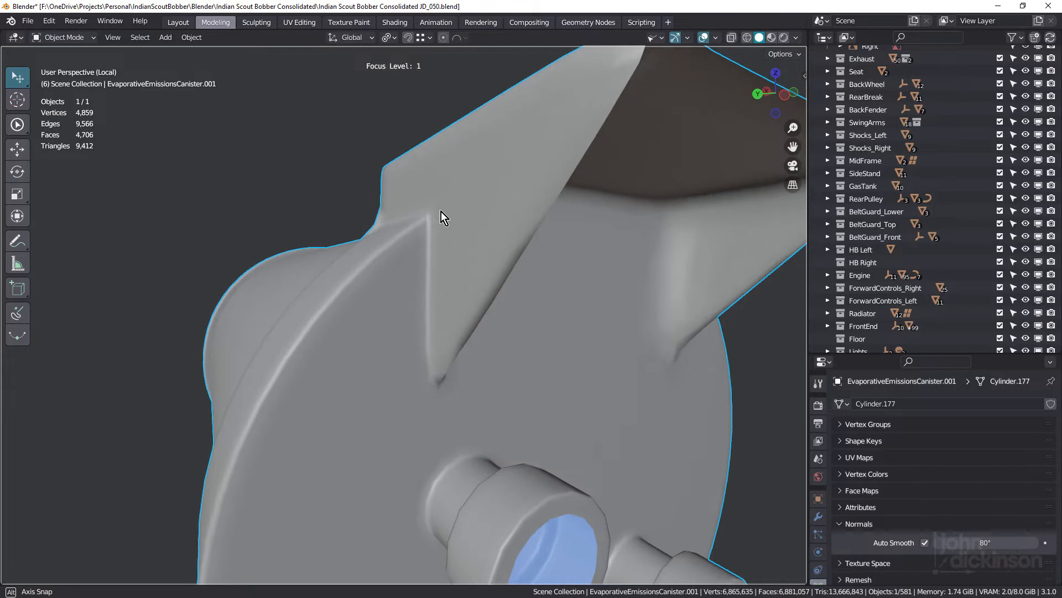
pyautogui.press('Tab')
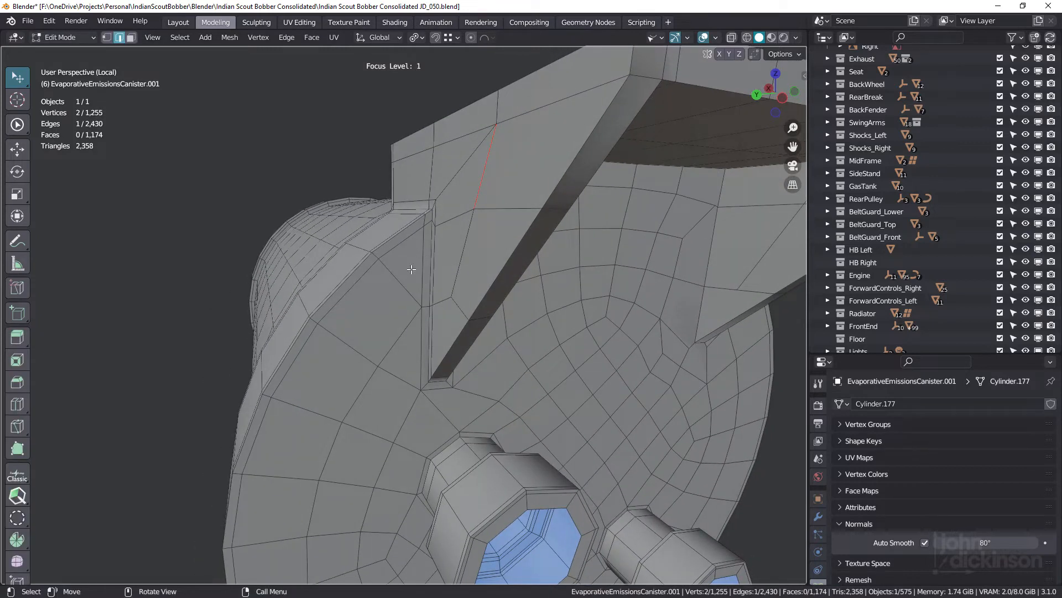
pyautogui.moveTo(412, 277)
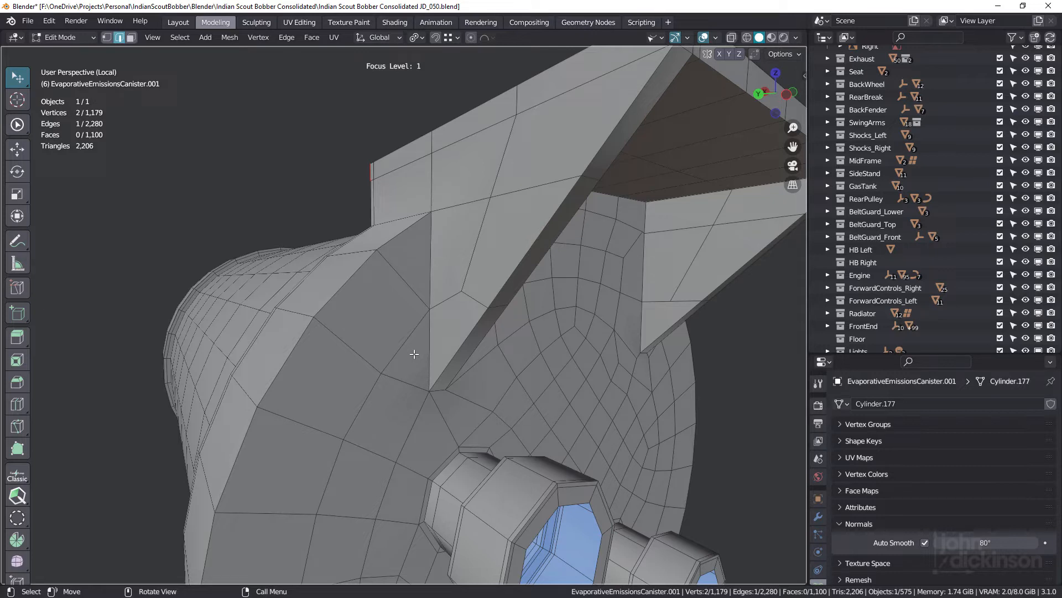
pyautogui.moveTo(432, 259)
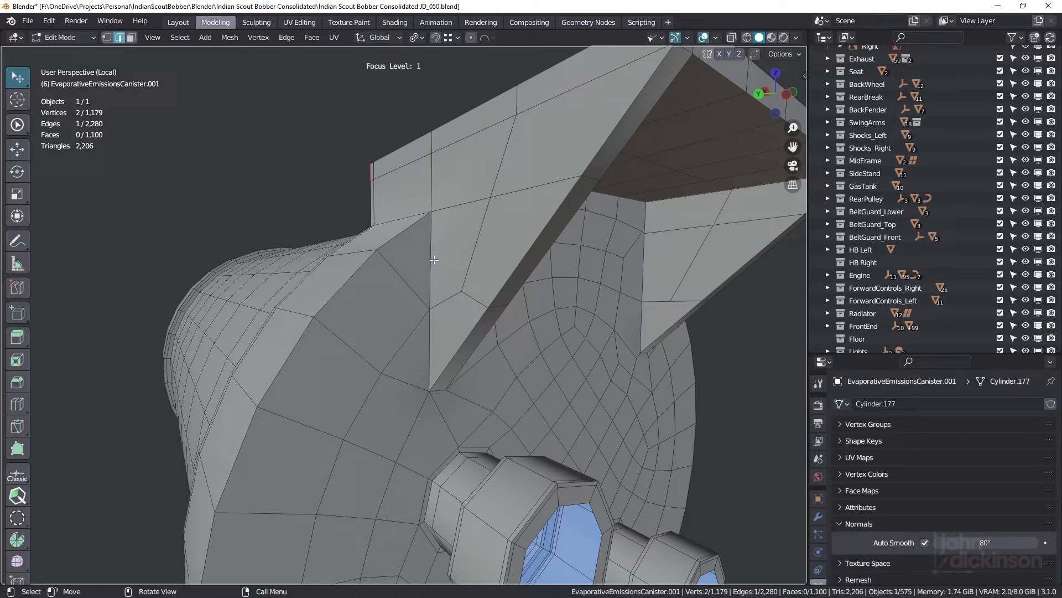
pyautogui.moveTo(427, 303)
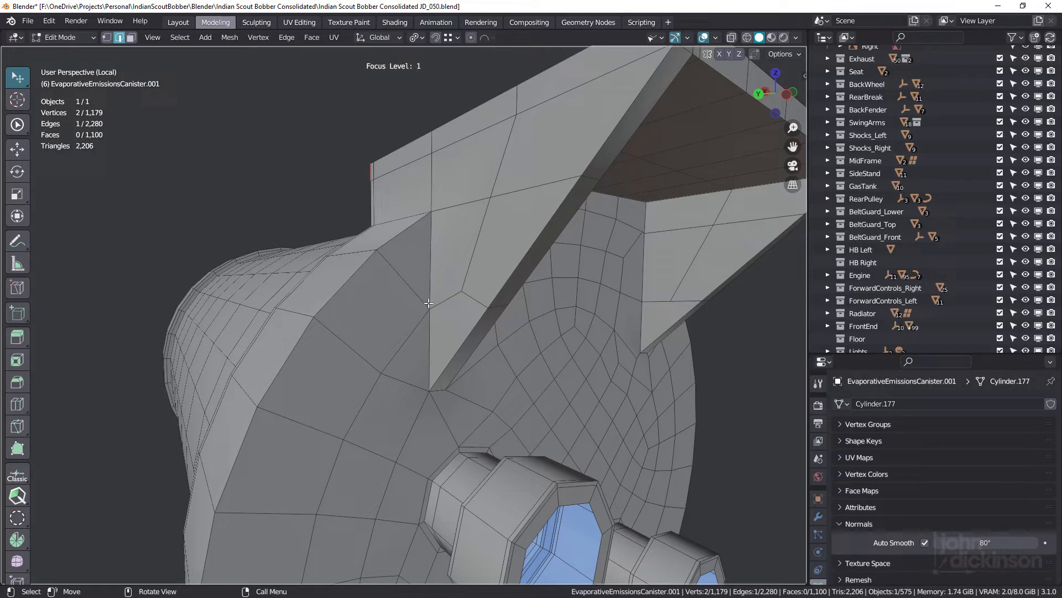
pyautogui.moveTo(405, 295)
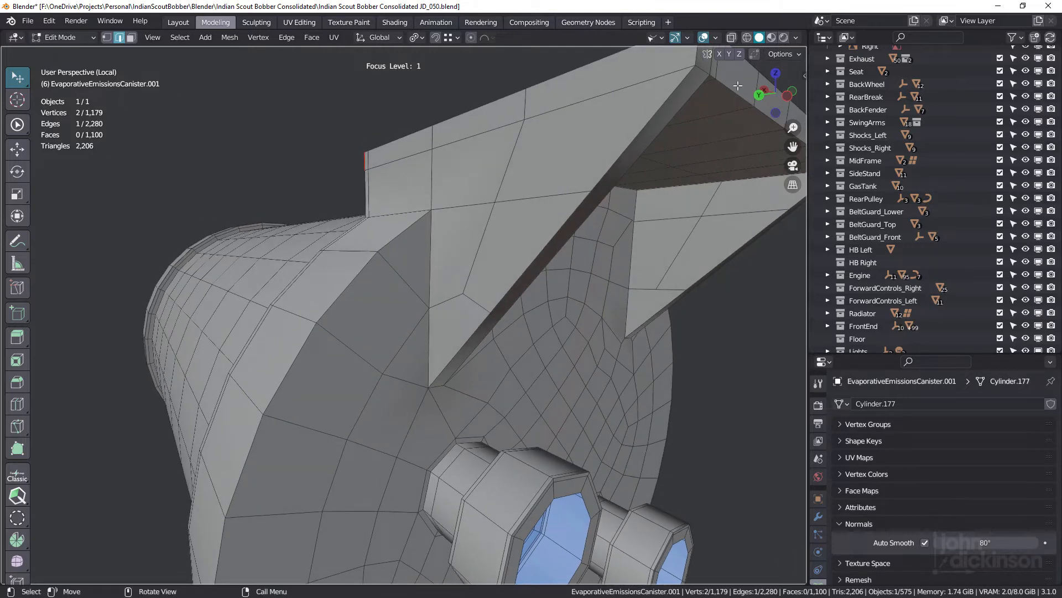
# Enable the Screencast Keys on-screen keystroke display from the N sidebar
pyautogui.click(800, 161)
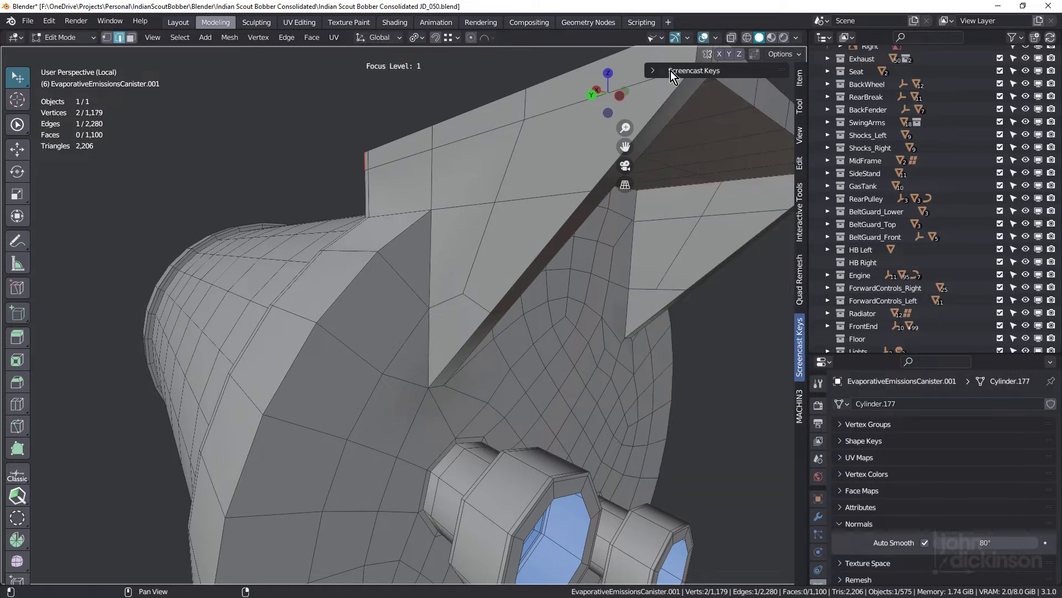
pyautogui.click(661, 69)
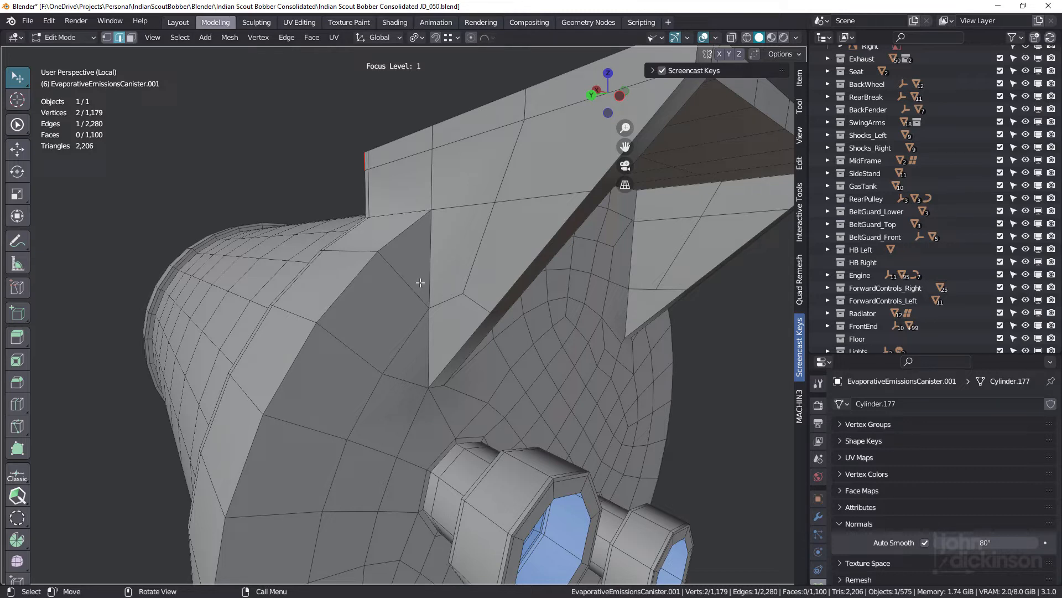
# Knife-cut new edges through the corner triangles and dissolve the surplus edges (Ctrl+X)
pyautogui.press('k')
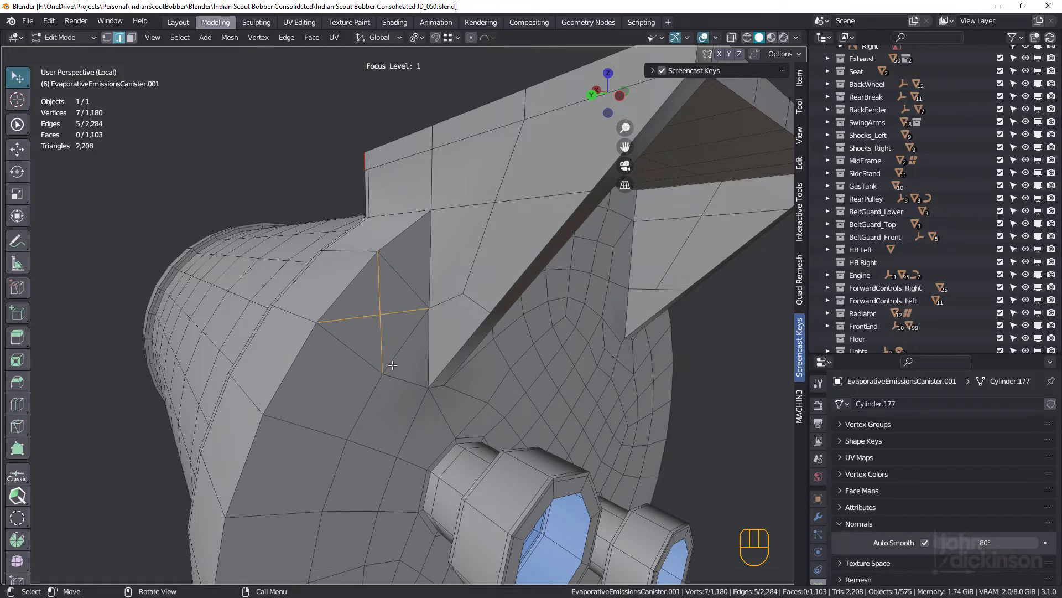
pyautogui.moveTo(405, 277)
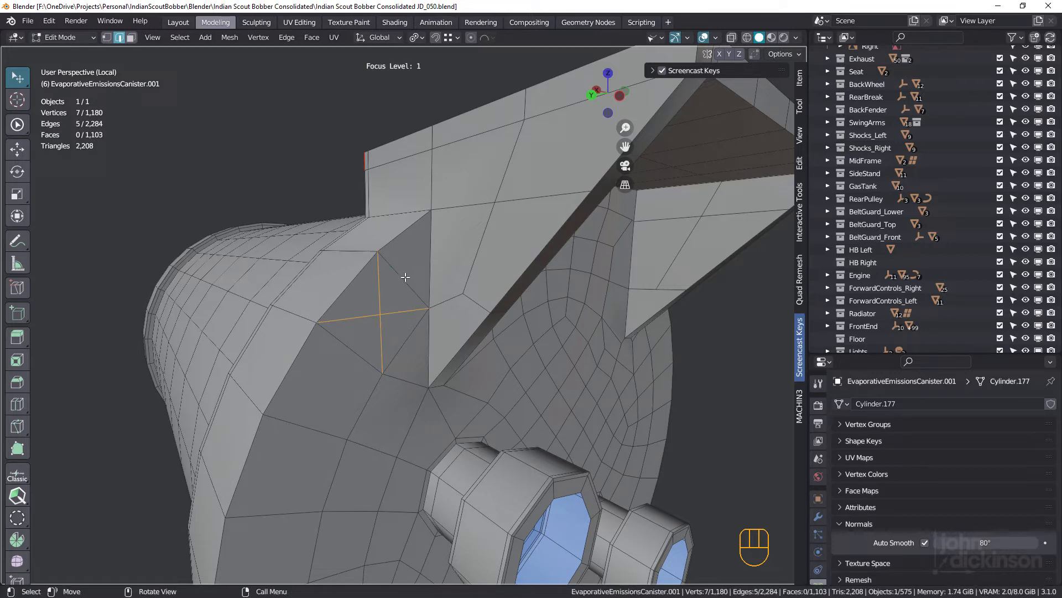
pyautogui.click(366, 319)
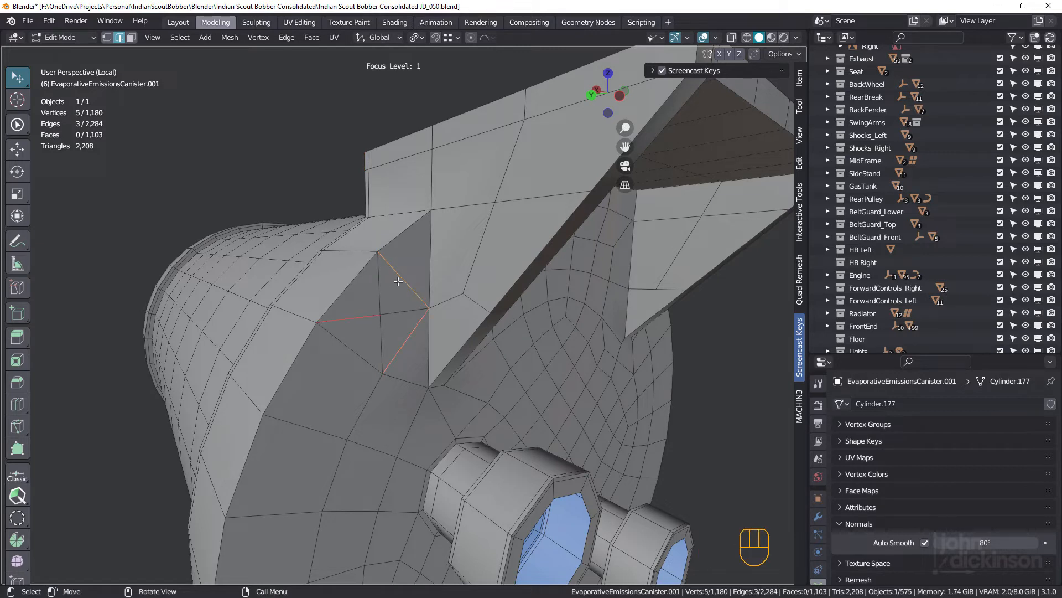
pyautogui.press('ctrl+x')
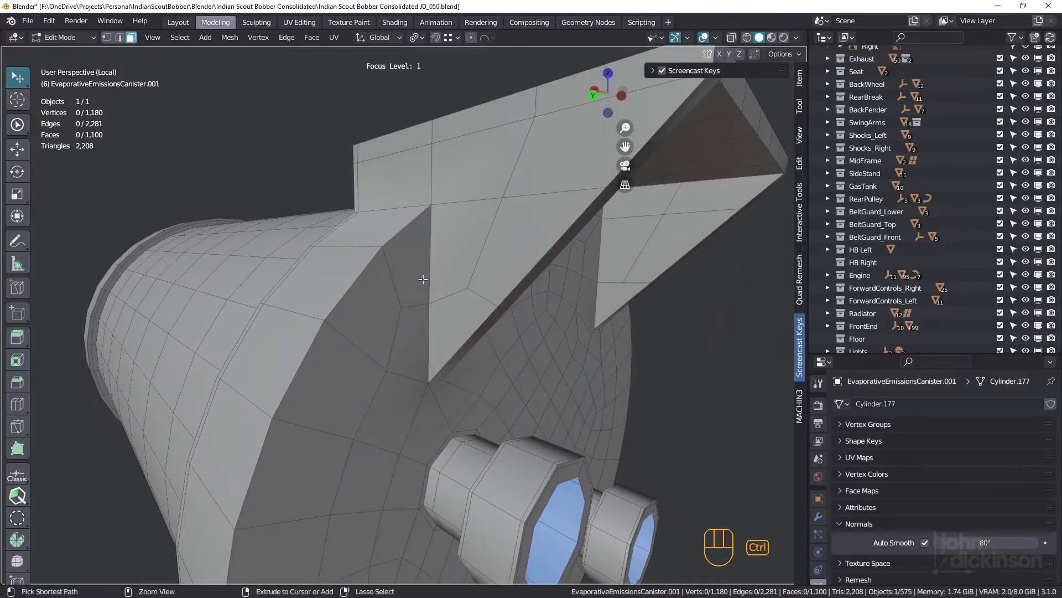
# Undo the knife cut and subdivide the selected fin-corner edge in half
pyautogui.press('ctrl+z')
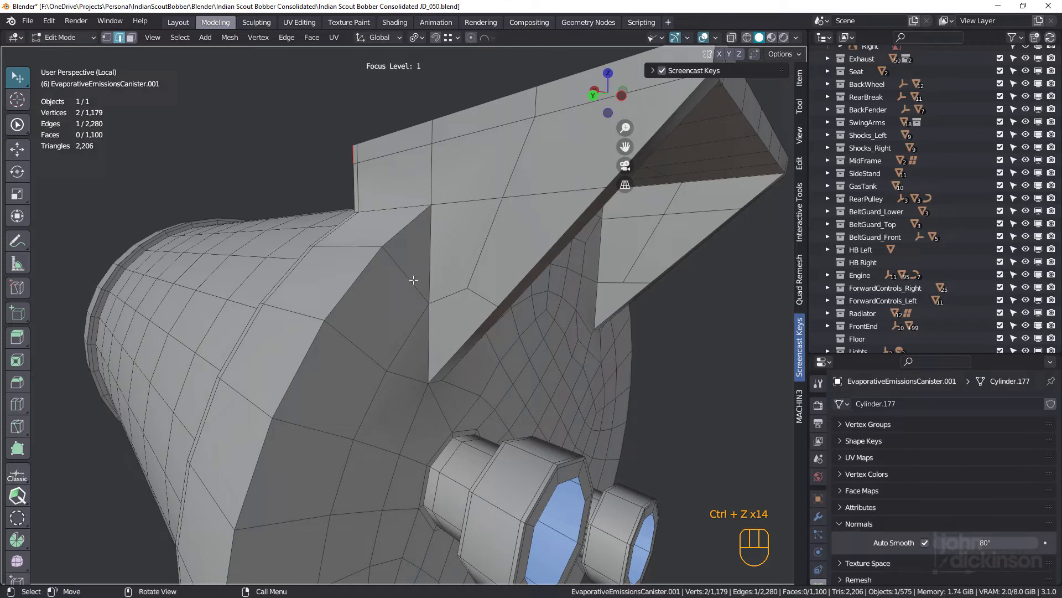
pyautogui.click(406, 338)
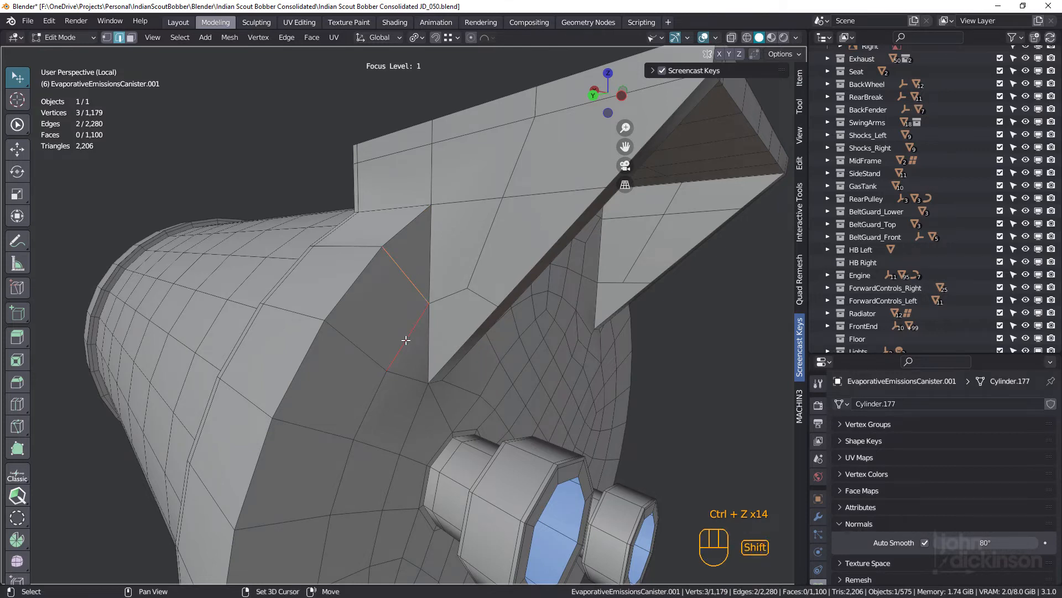
pyautogui.rightClick(406, 340)
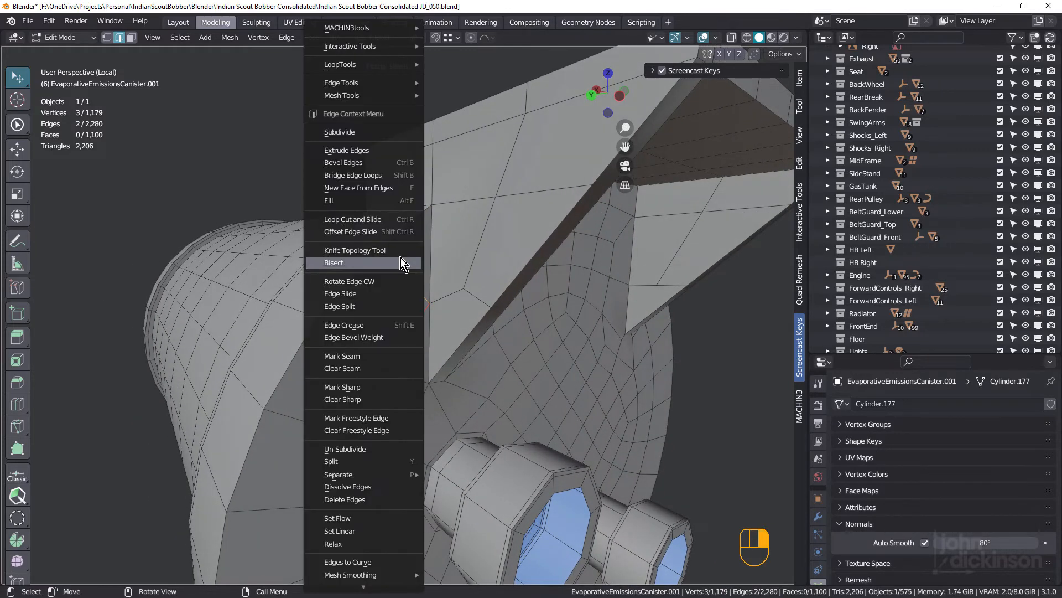
pyautogui.click(340, 132)
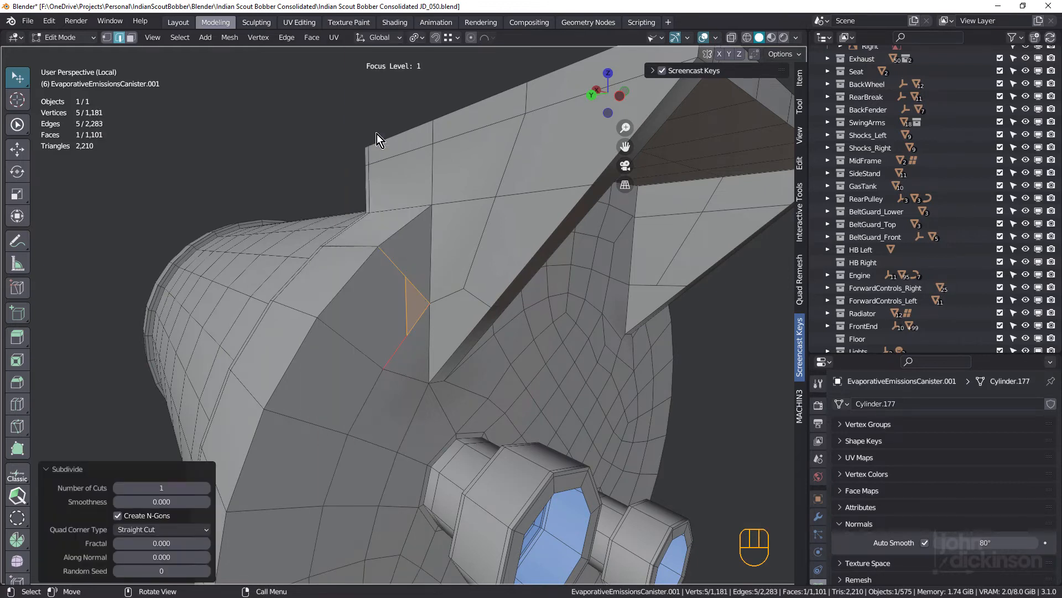
# Dissolve the extra edge, leaving 1,179 vertices, and select the corner quad face
pyautogui.press('x')
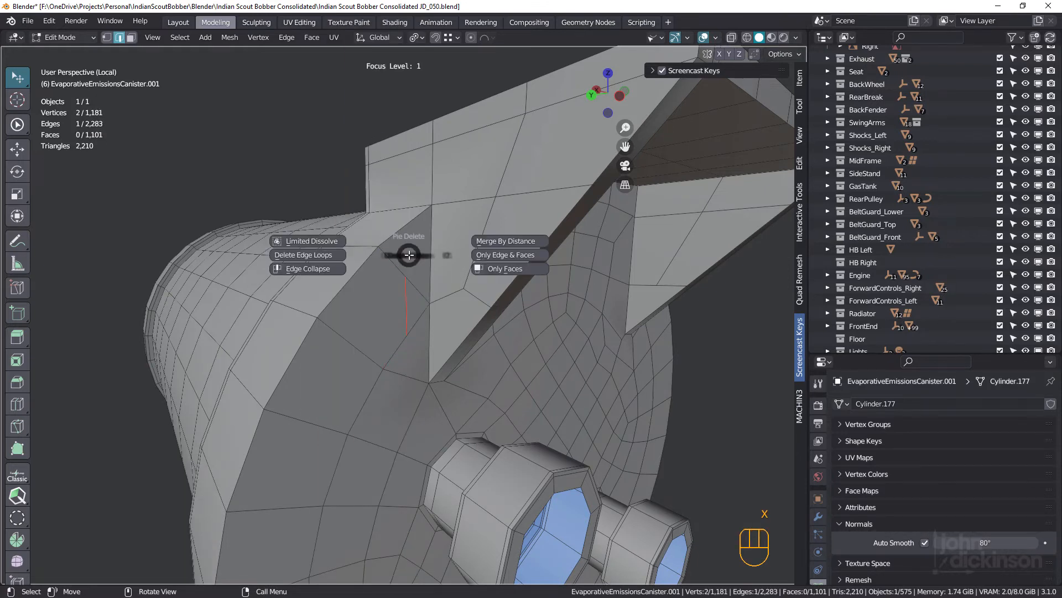
pyautogui.click(306, 267)
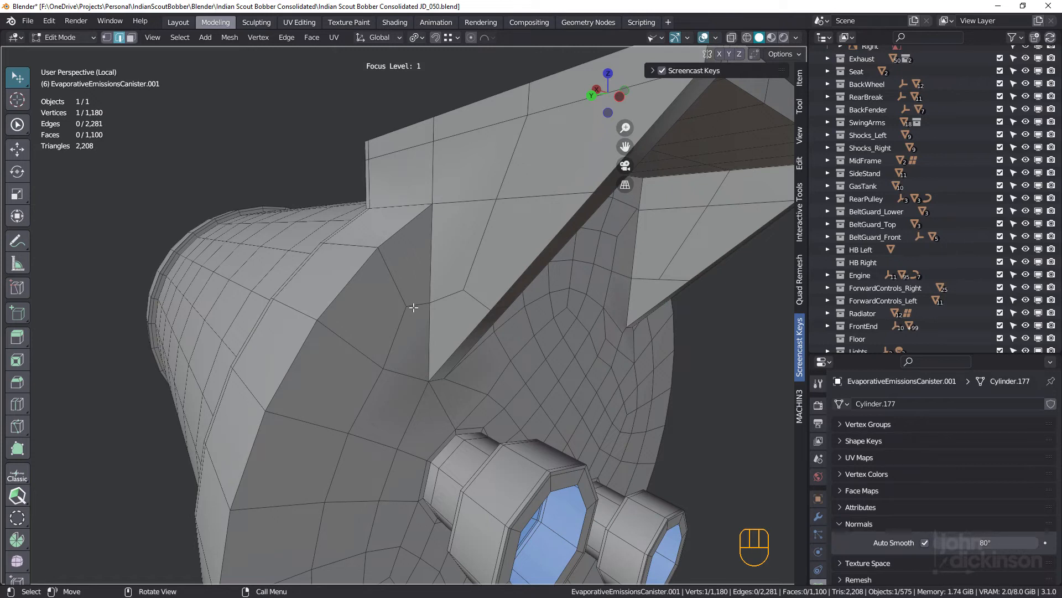
pyautogui.click(379, 297)
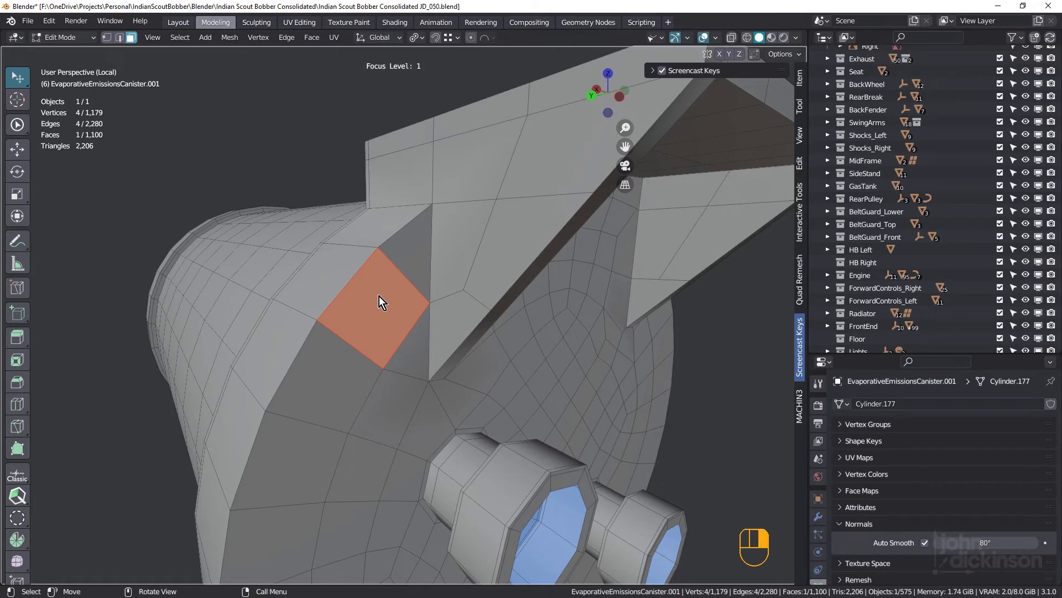
# Poke the corner quad from its centre via the Poke Faces command search
pyautogui.press('space')
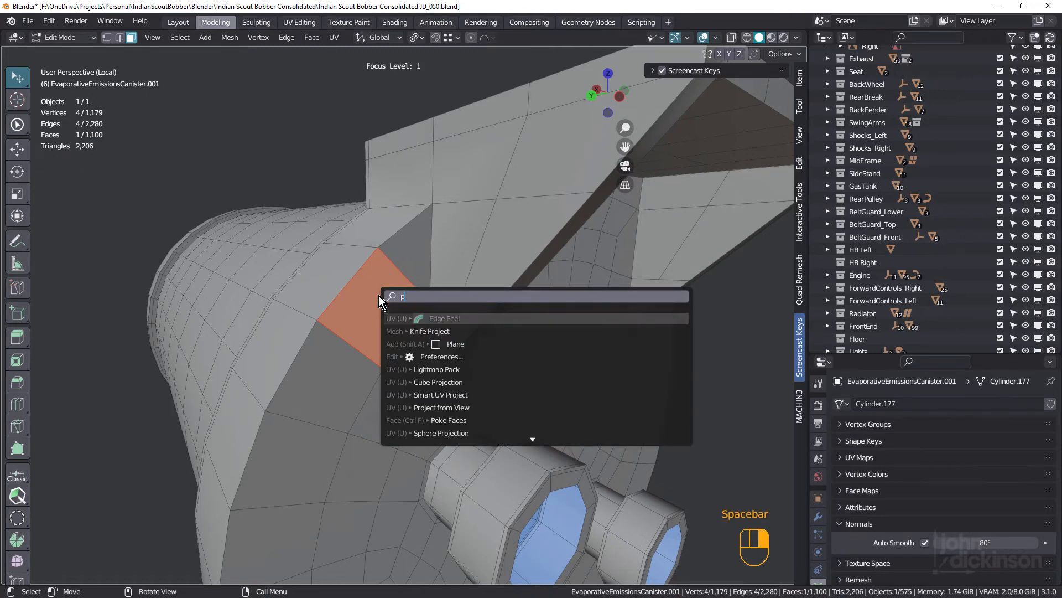
pyautogui.write('oke')
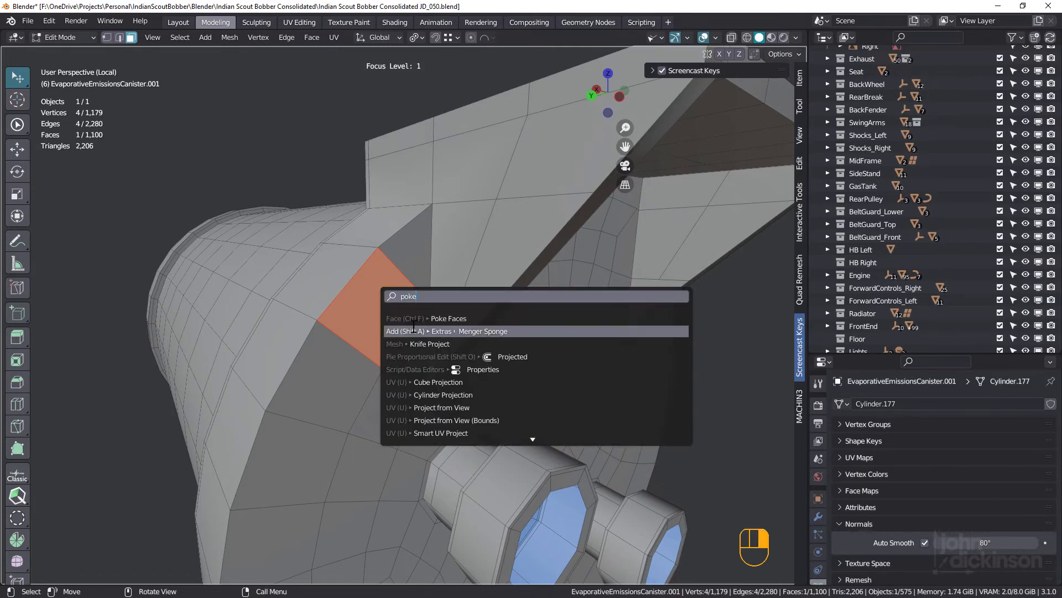
pyautogui.click(448, 318)
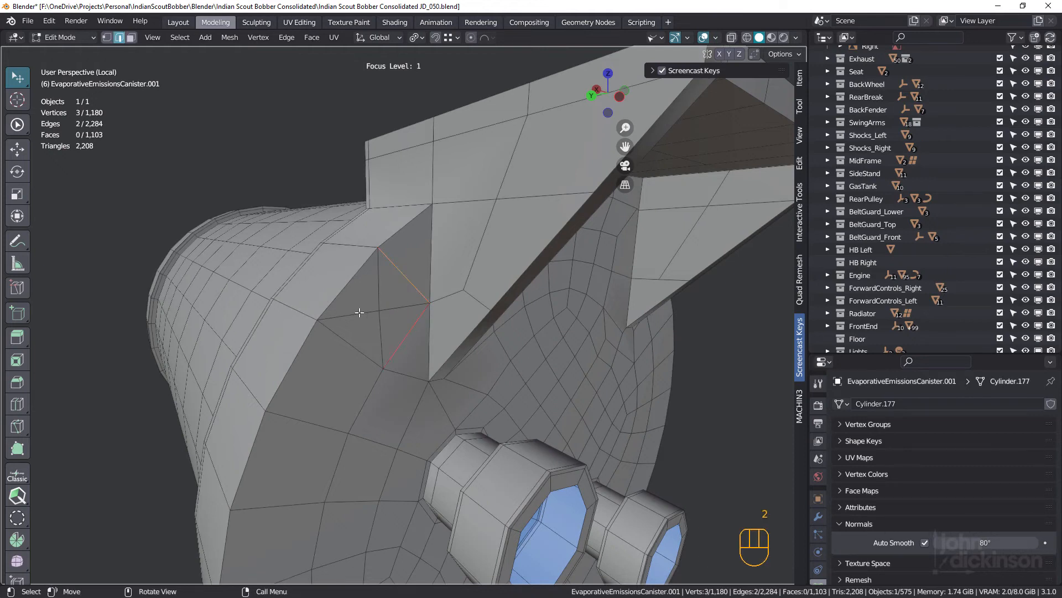
# Dissolve the two surplus poke edges and vertex-slide the centre vertex along its edge
pyautogui.press('ctrl+x')
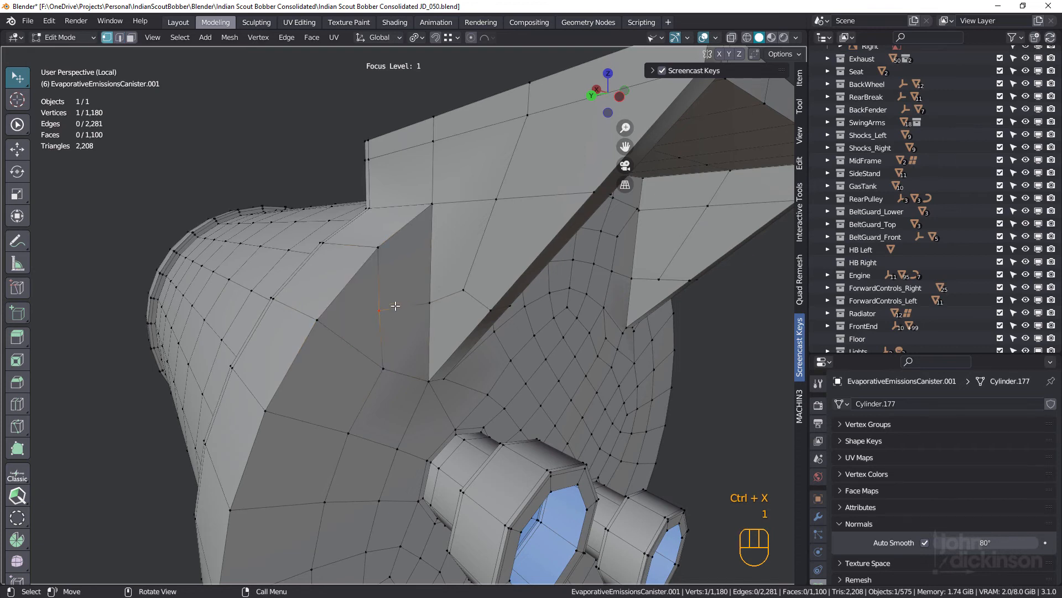
pyautogui.press('g')
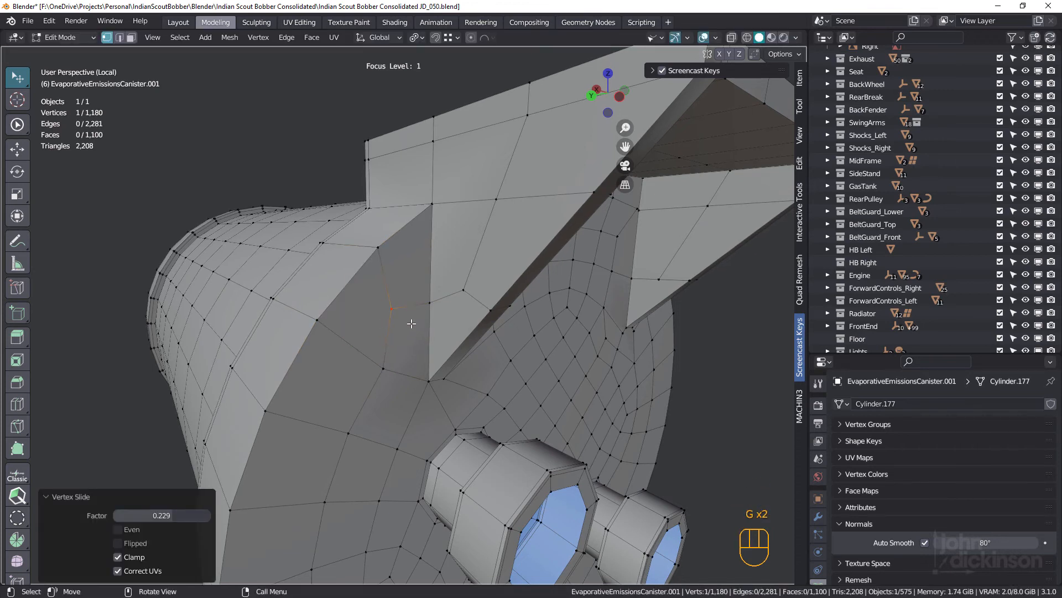
pyautogui.moveTo(345, 465)
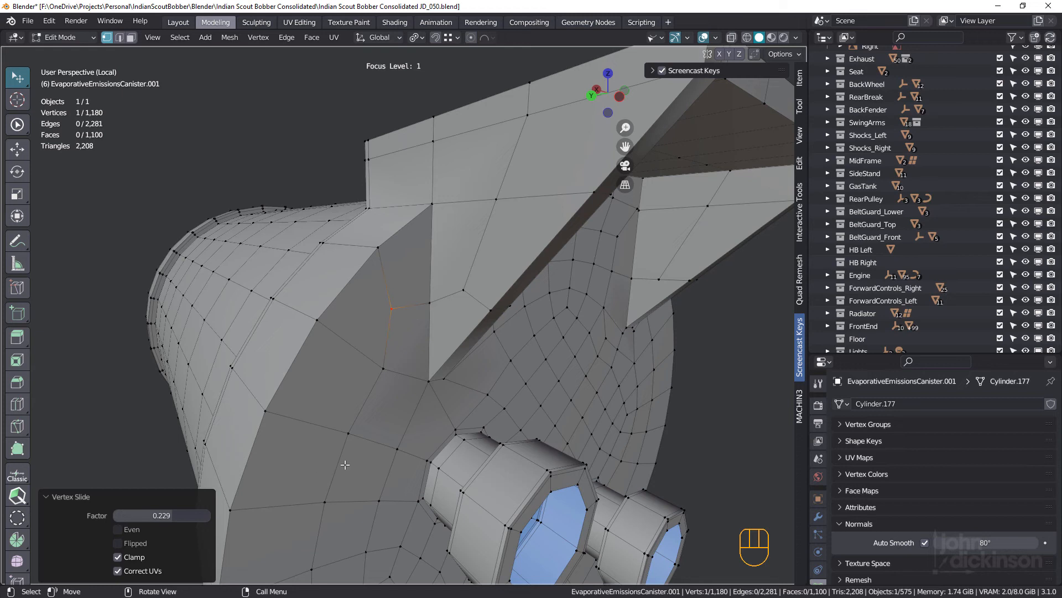
pyautogui.moveTo(373, 469)
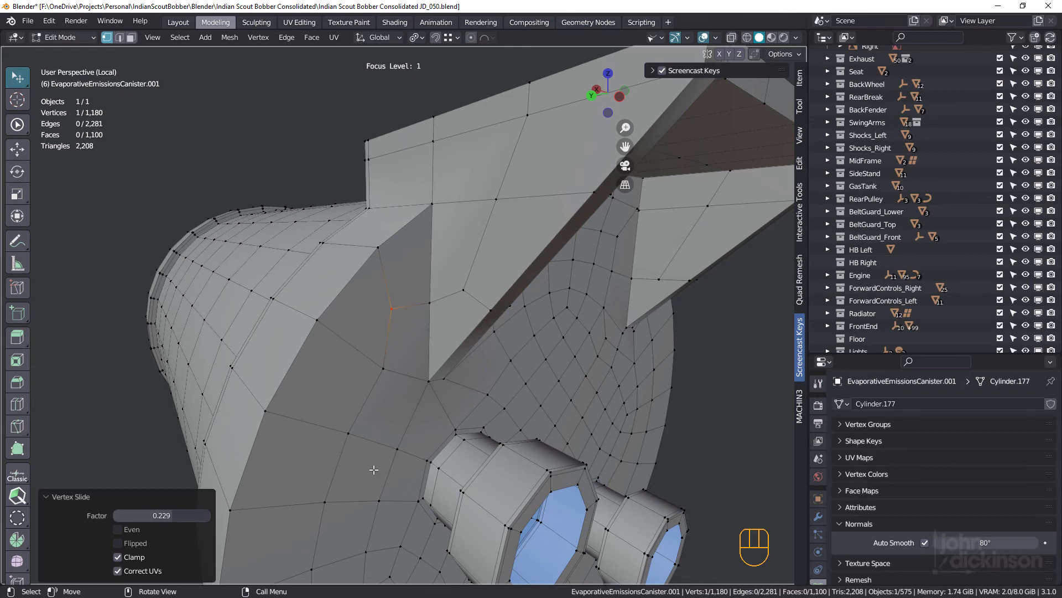